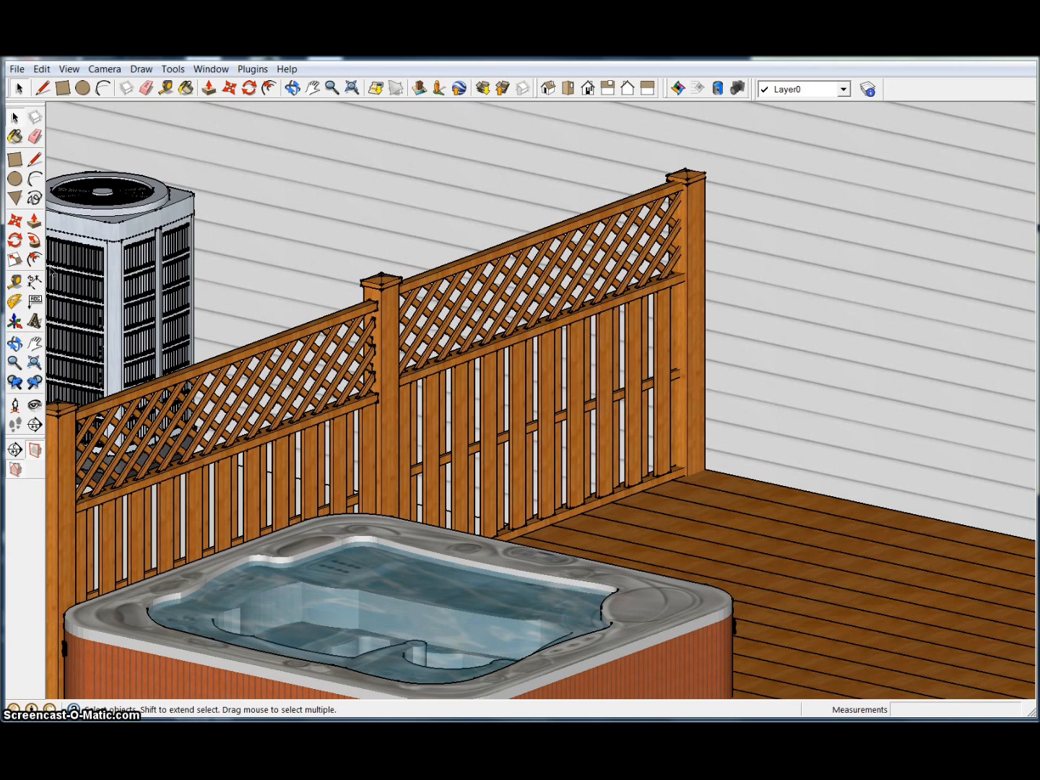
mouse_move(61, 258)
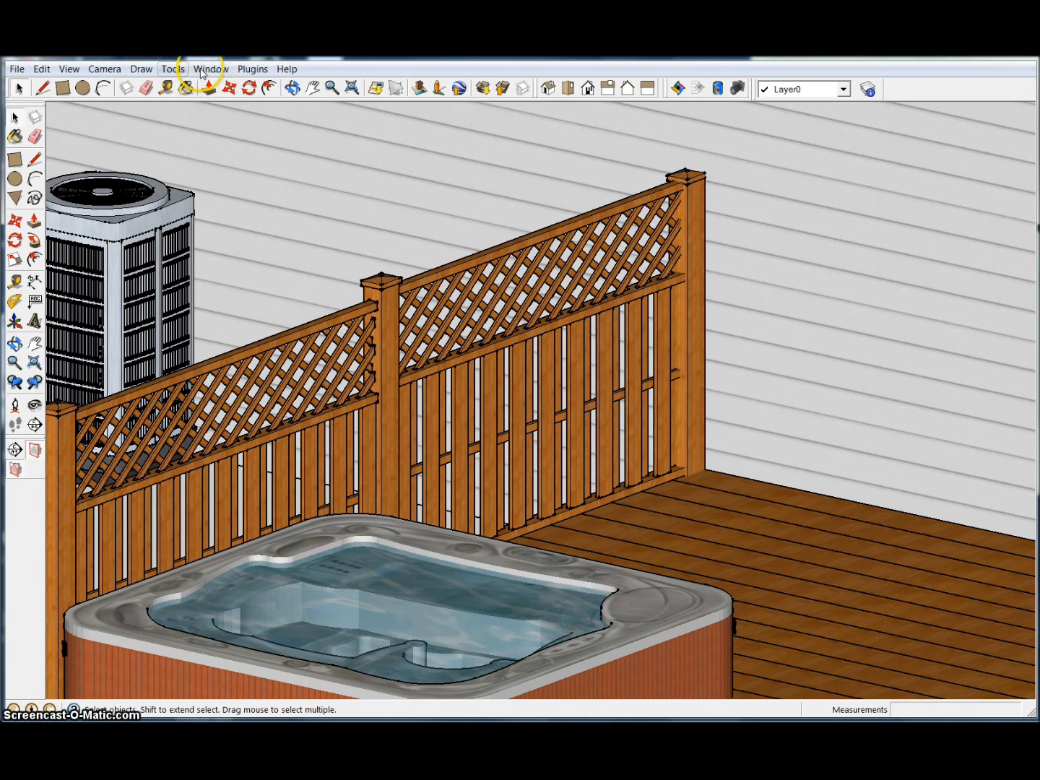
Open the Window menu to reach Preferences
left_click(210, 68)
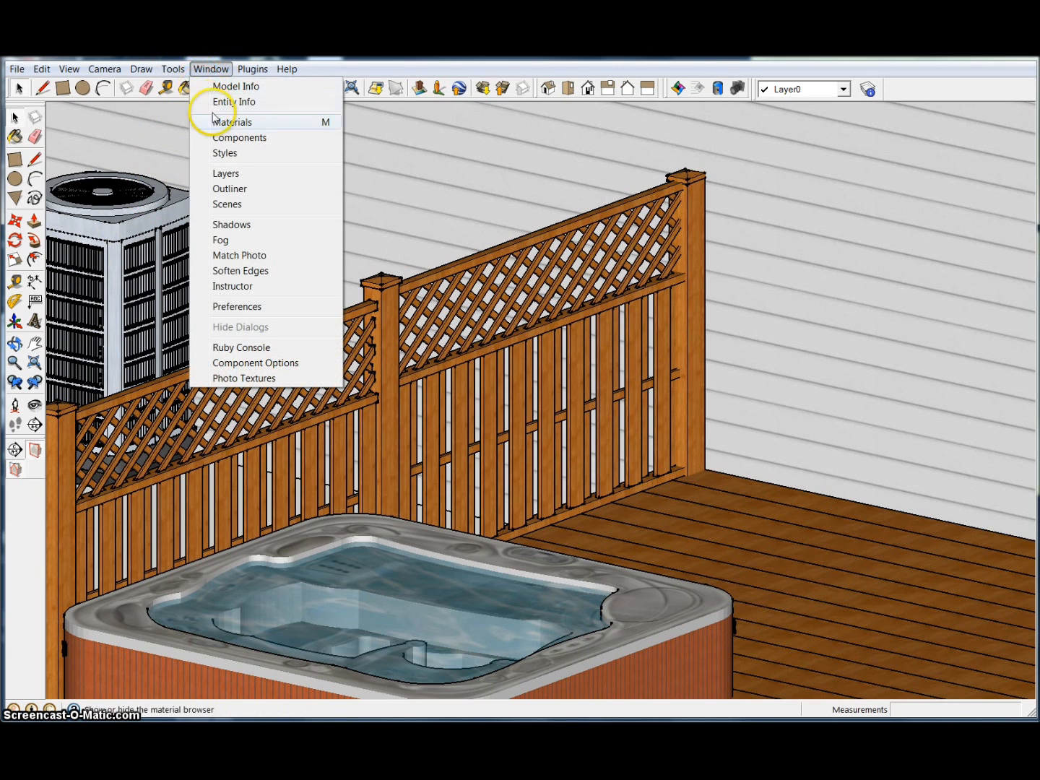
mouse_move(249, 306)
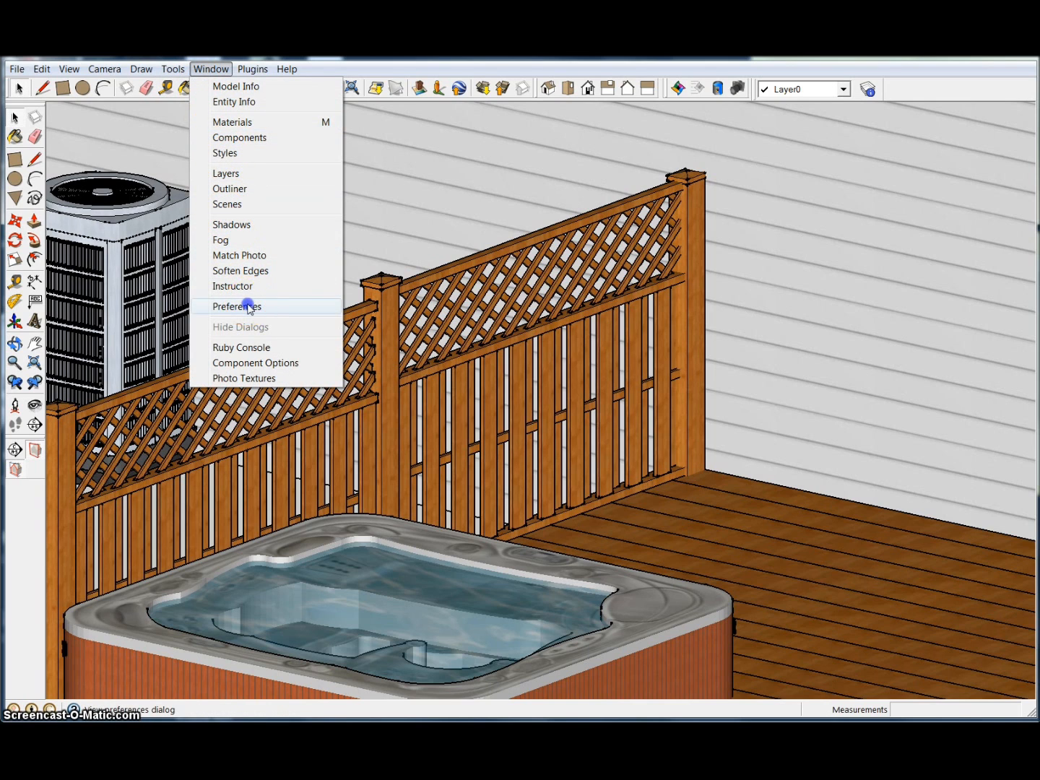
Open System Preferences, browse Drawing and Extensions, and land on Shortcuts
left_click(237, 305)
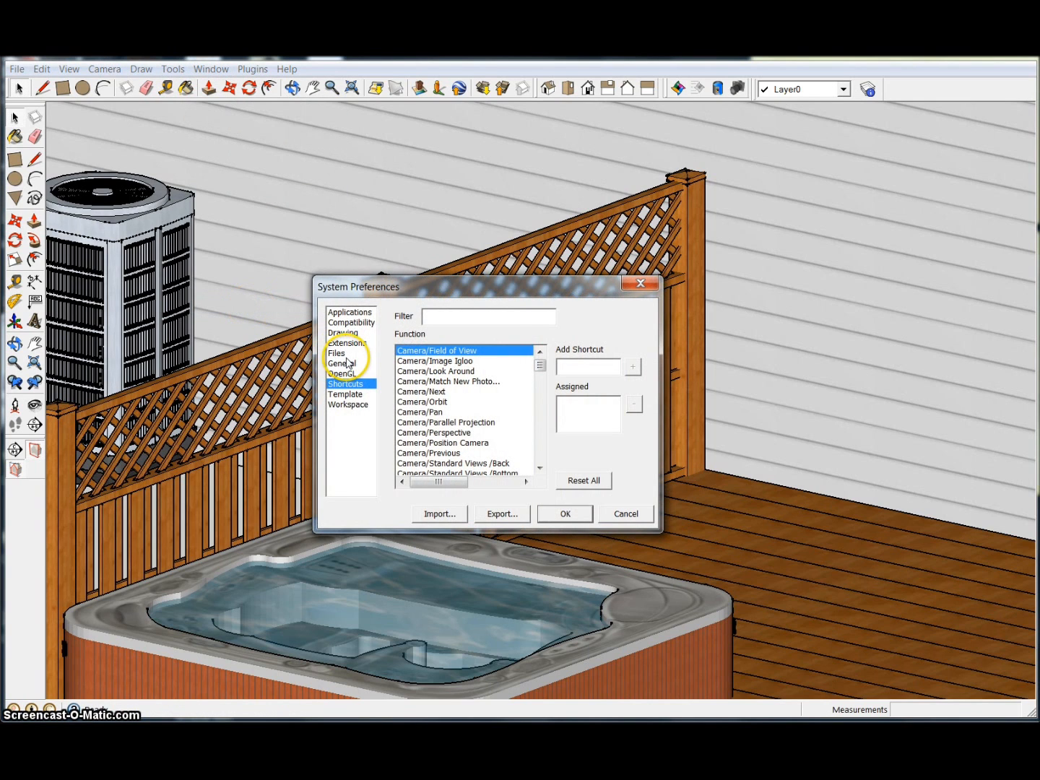
left_click(347, 342)
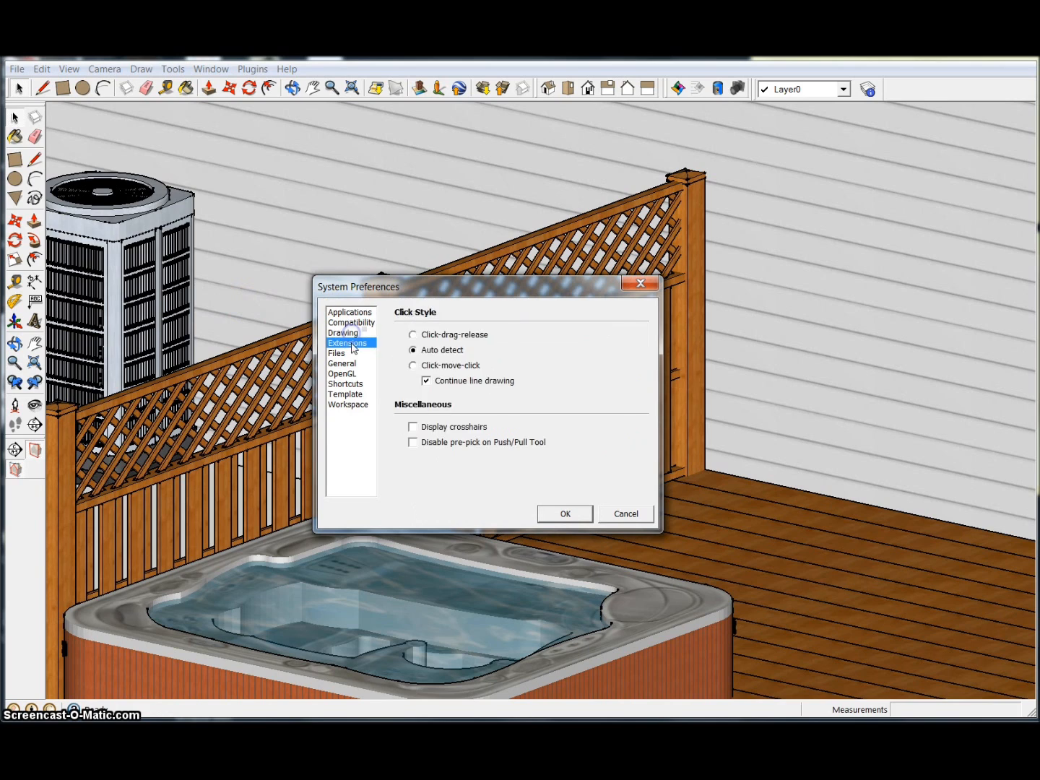
left_click(347, 342)
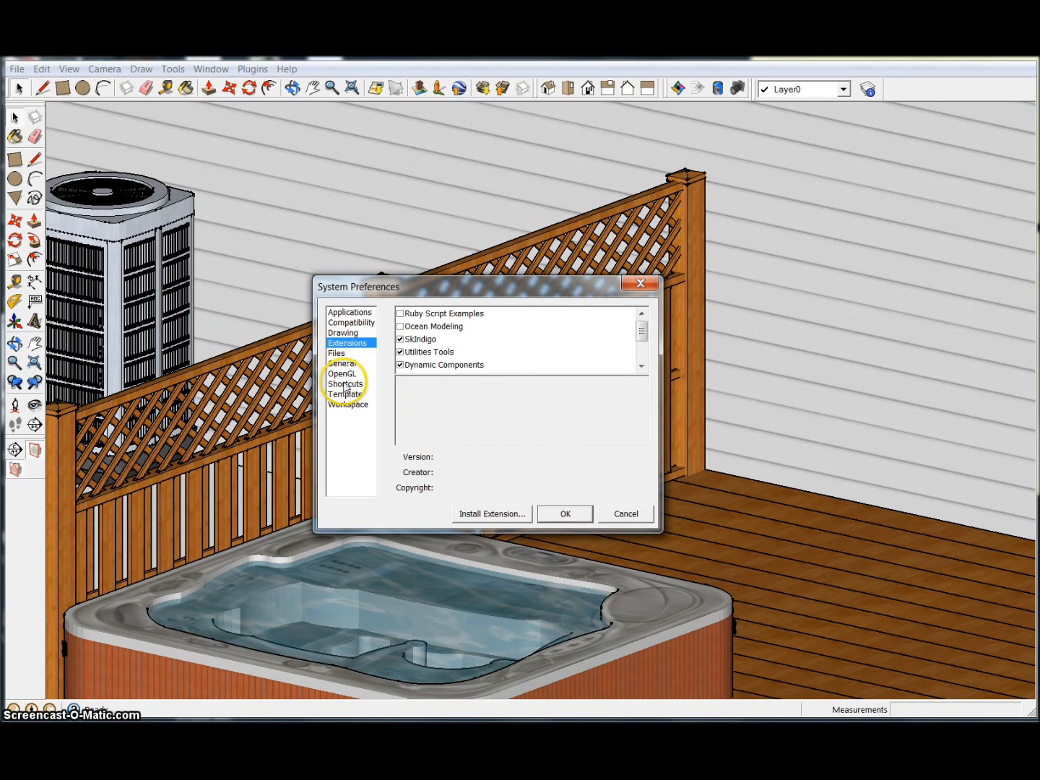
left_click(346, 384)
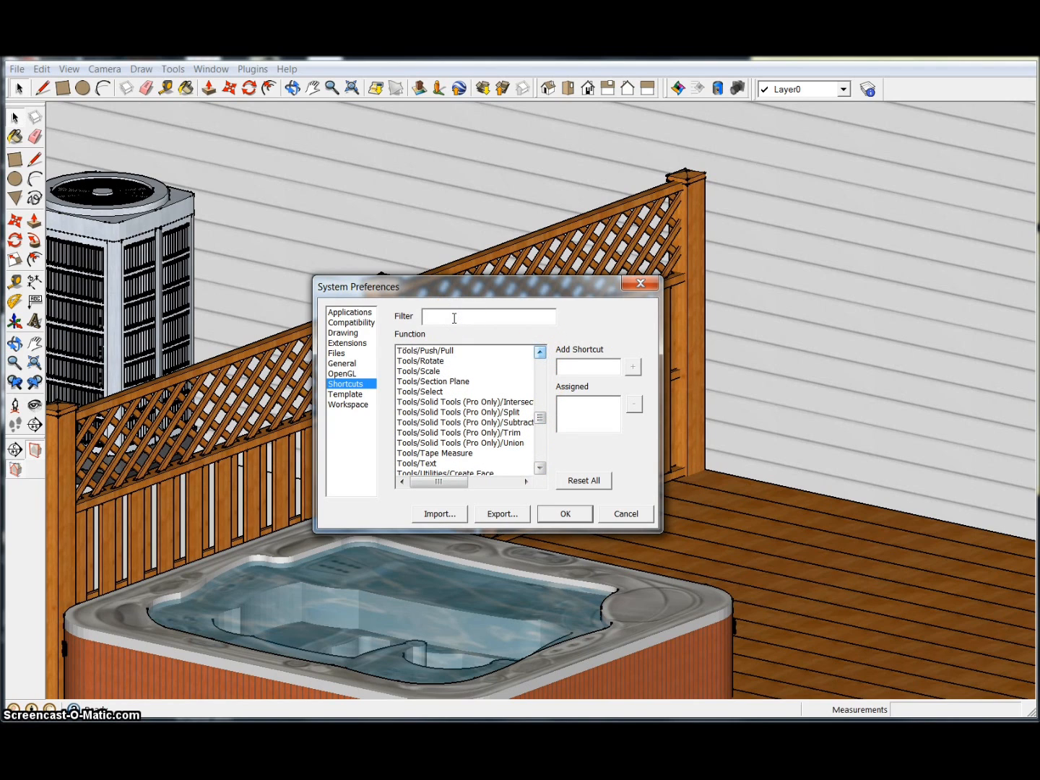
Filter the shortcut list and check the keys used by Tools/Move and Window/Materials
type("m")
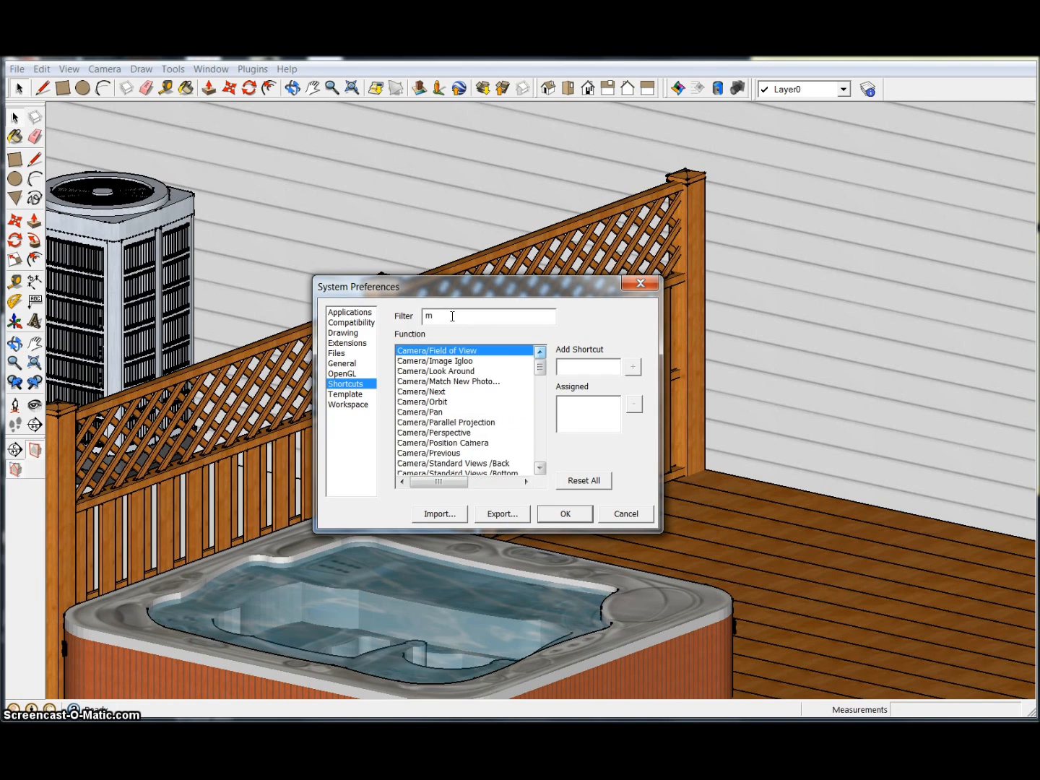
type("o")
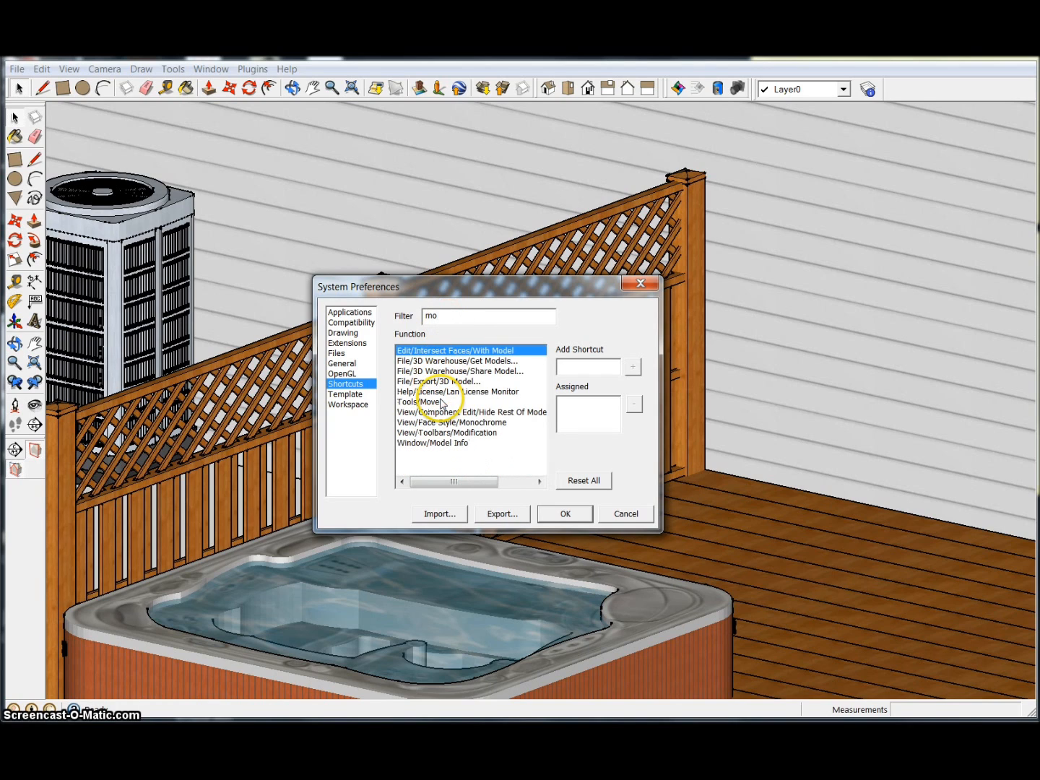
left_click(419, 402)
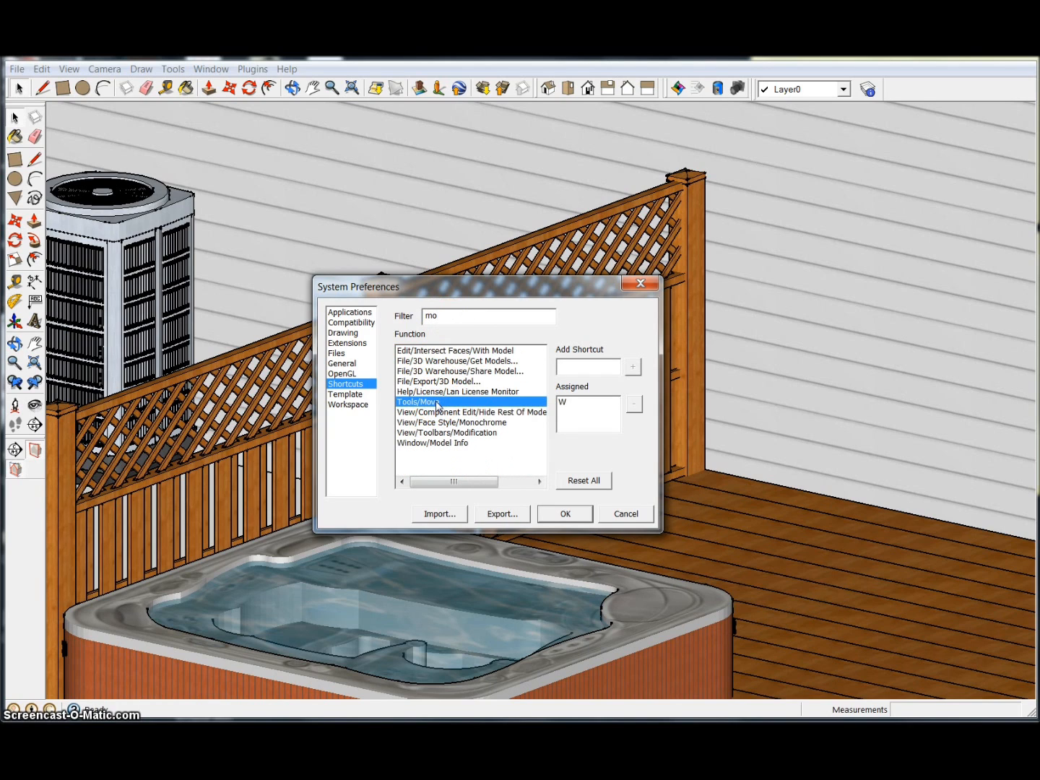
left_click(586, 402)
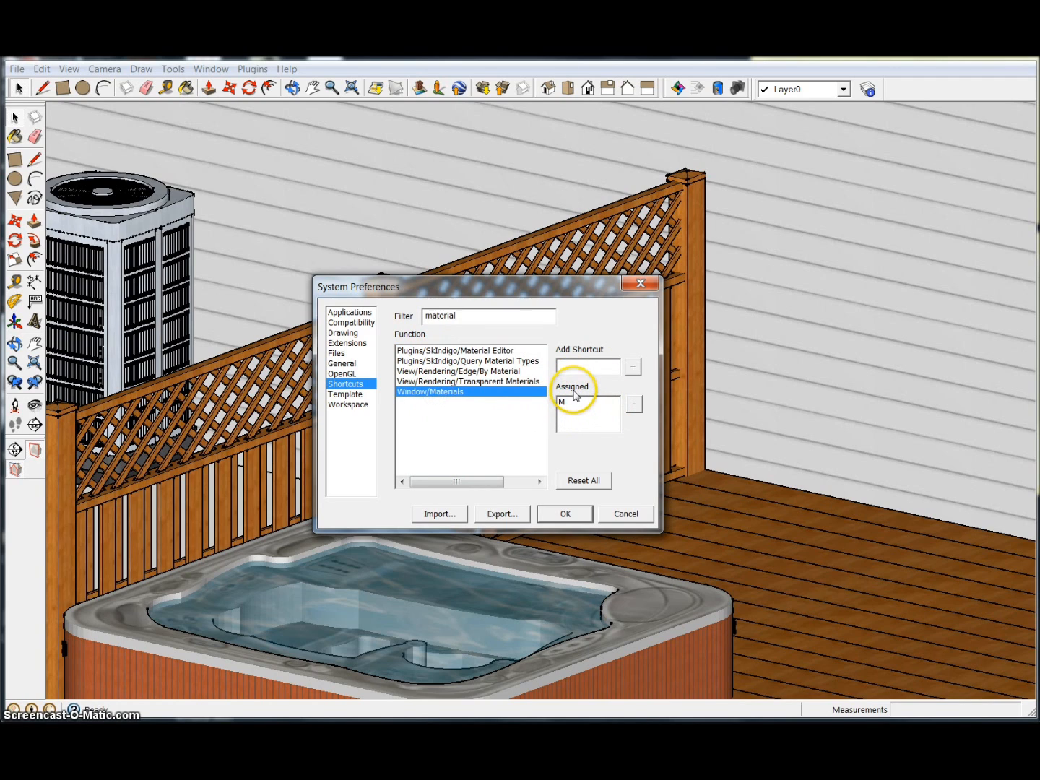
mouse_move(375, 392)
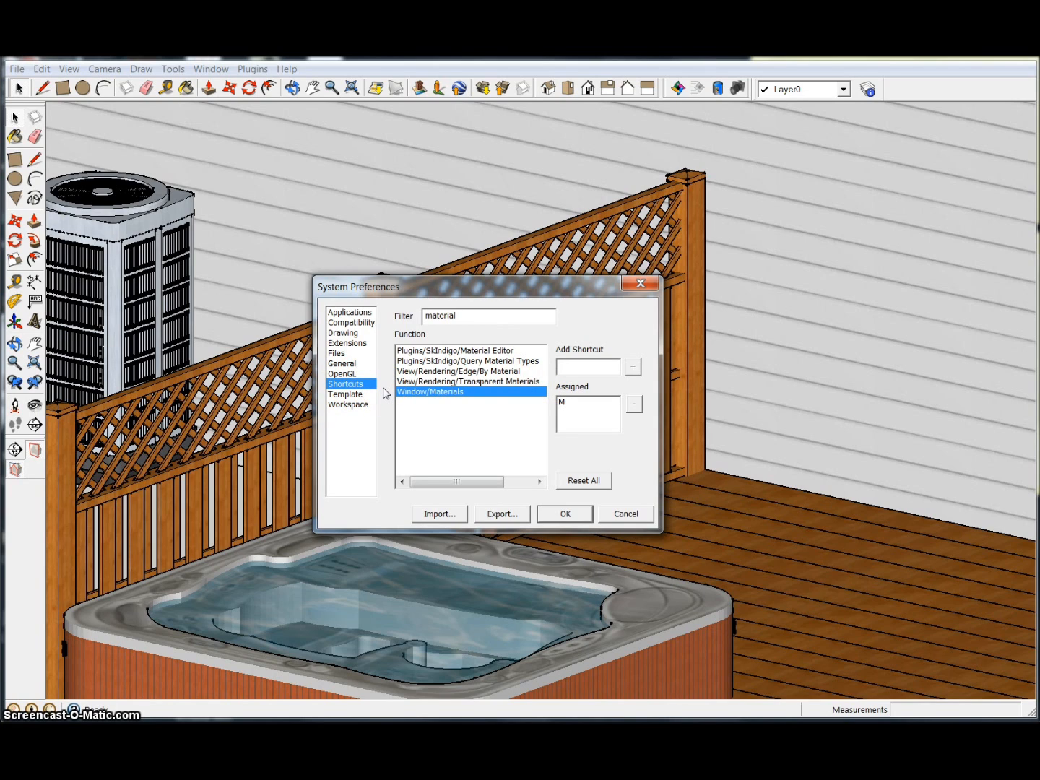
mouse_move(444, 381)
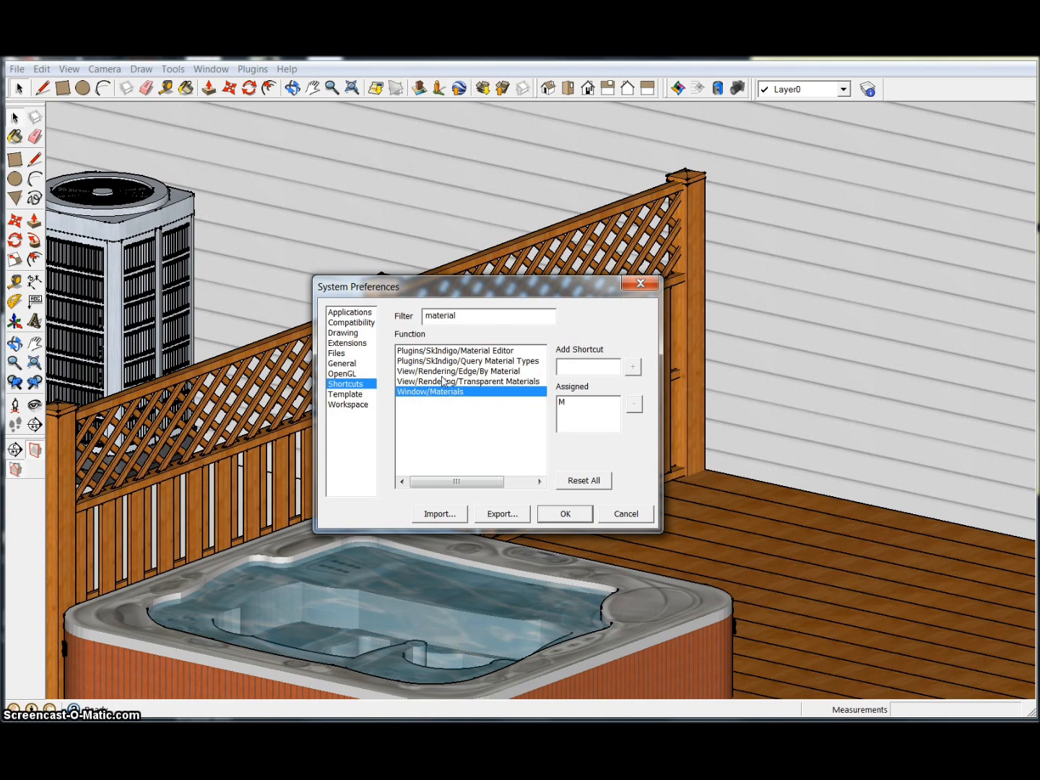
mouse_move(461, 337)
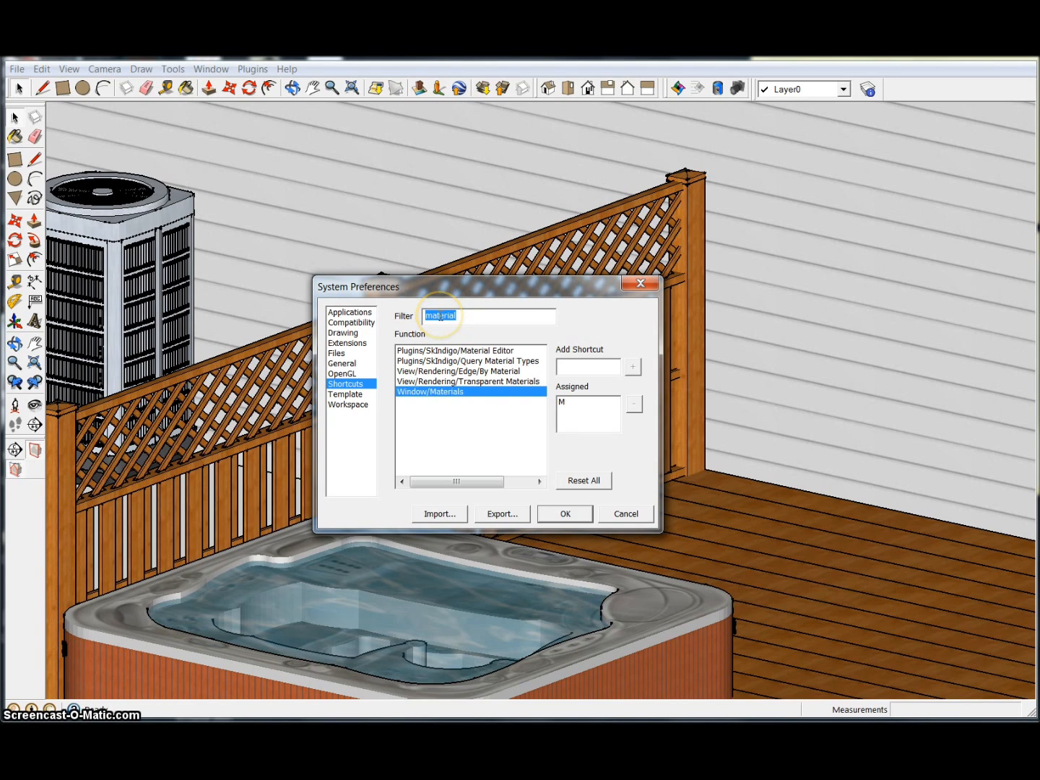
Filter shortcuts for 'move' and select Tools/Move to see its key
type("mo")
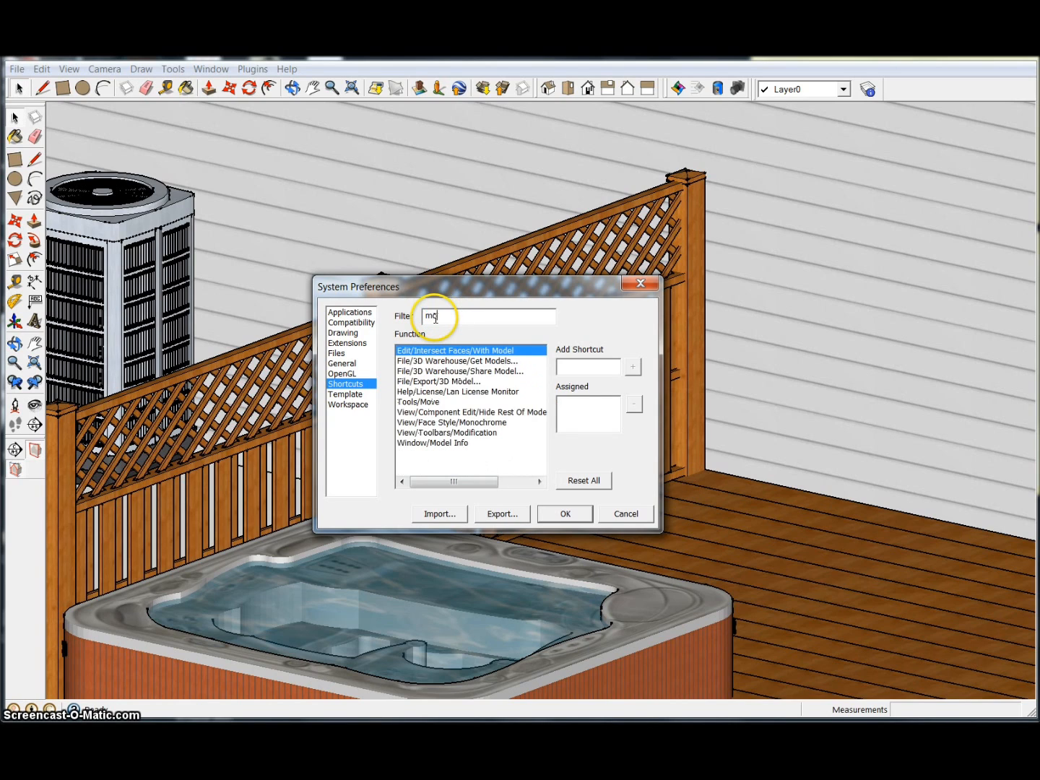
type("ove")
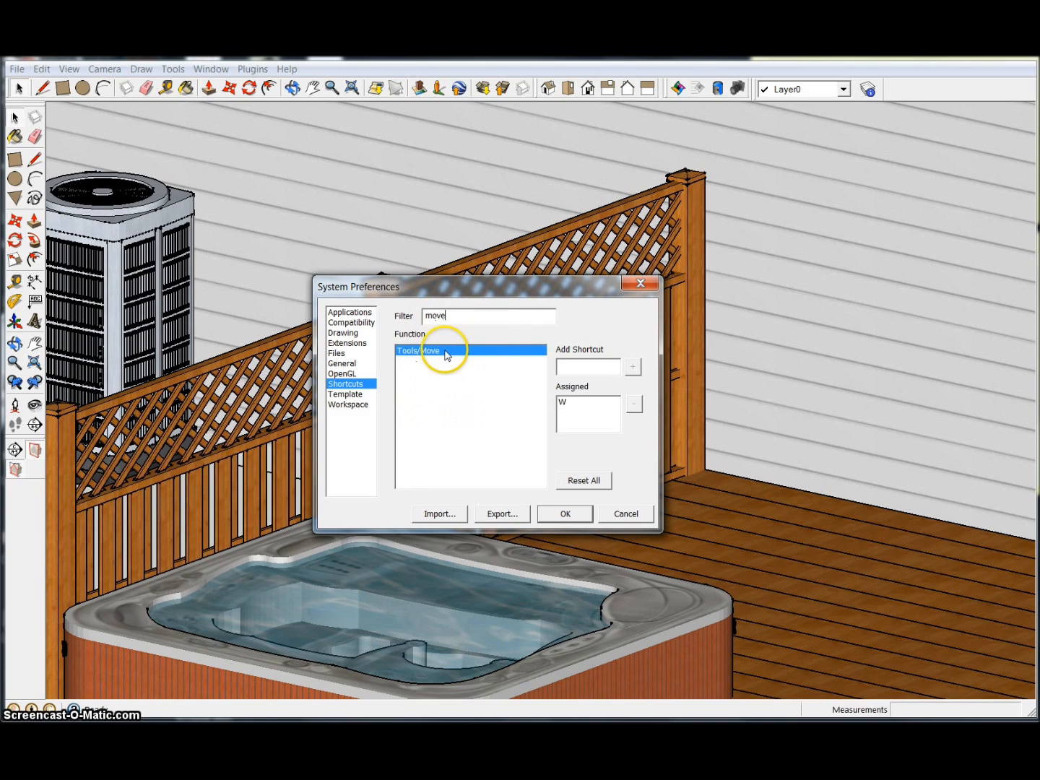
left_click(585, 401)
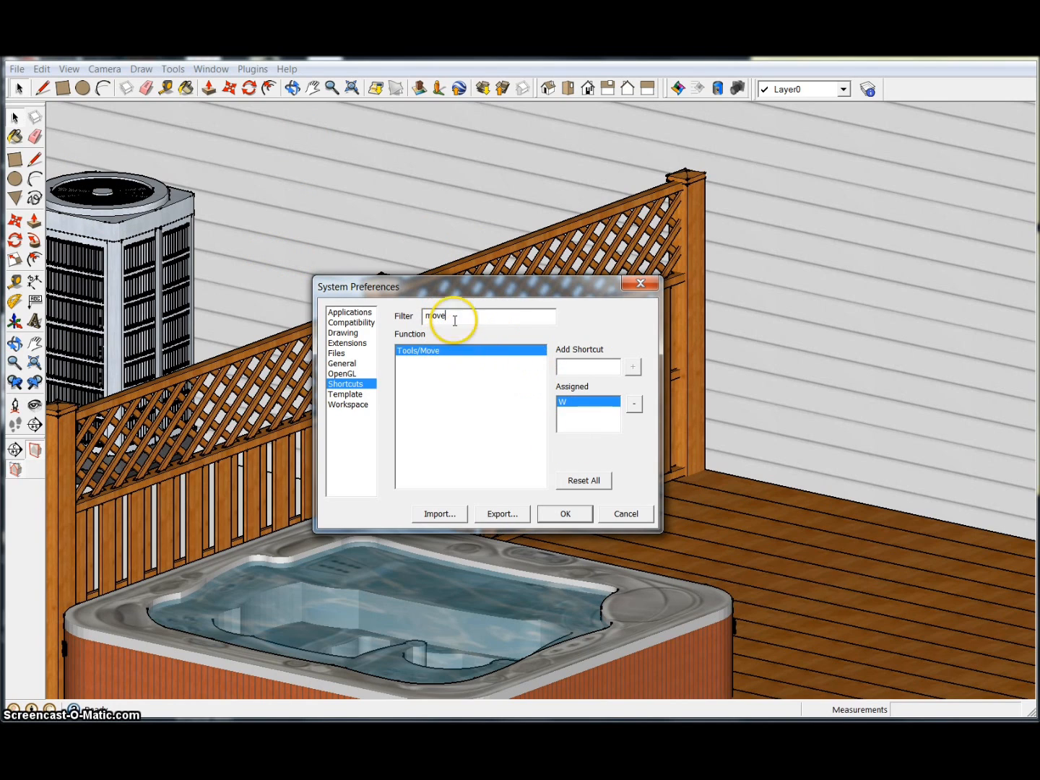
mouse_move(456, 341)
type("draw")
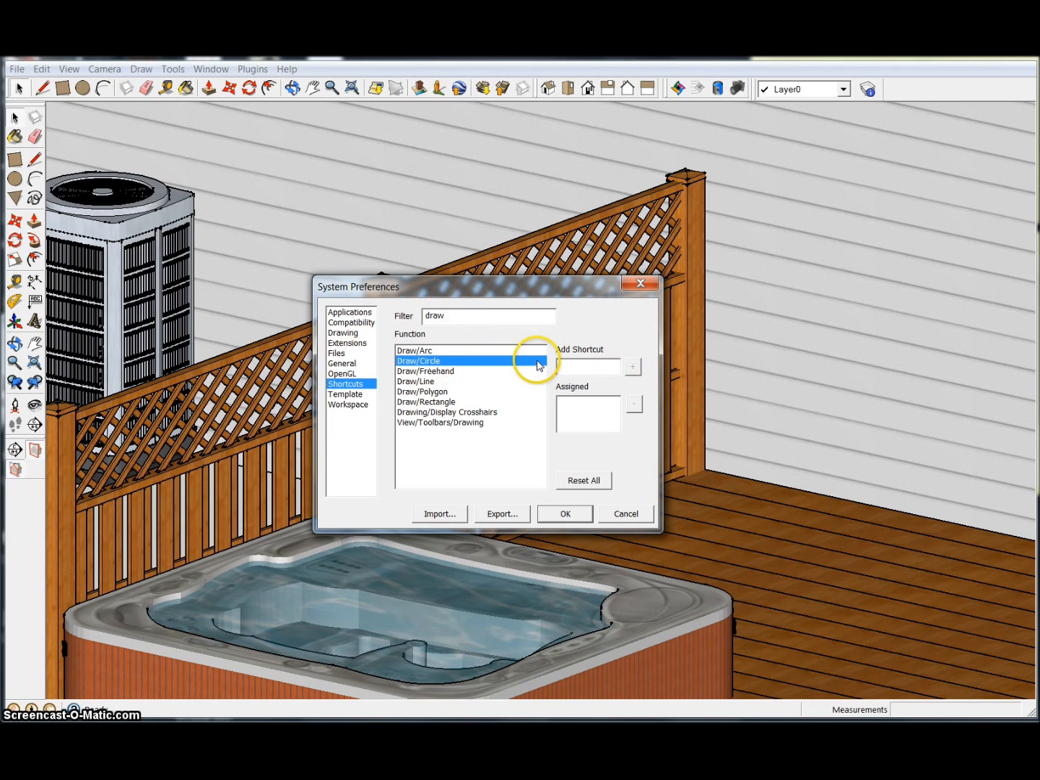
mouse_move(583, 394)
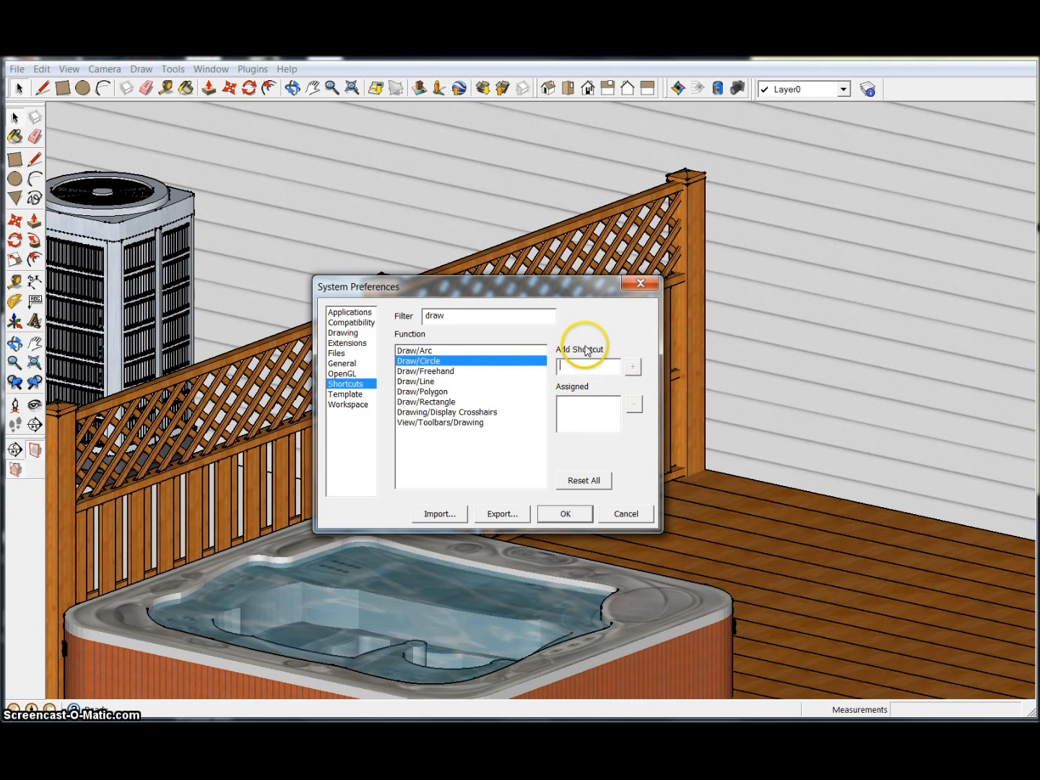
mouse_move(559, 379)
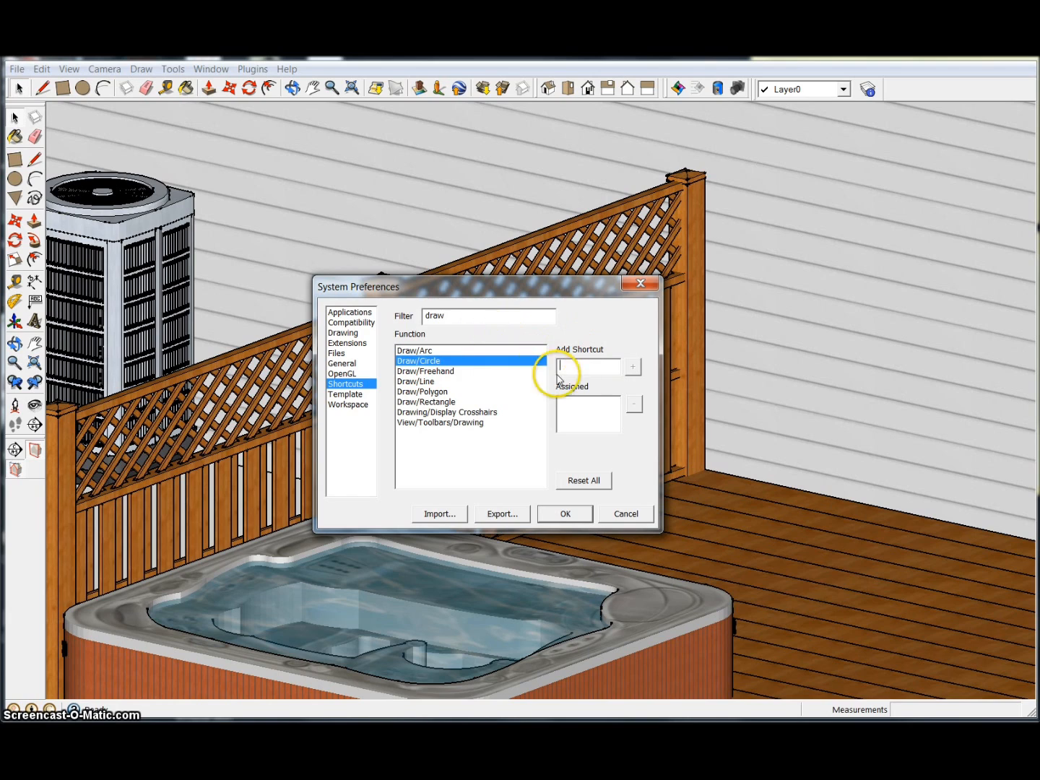
Add Shift+D as the Draw/Circle shortcut
type("Shift+D")
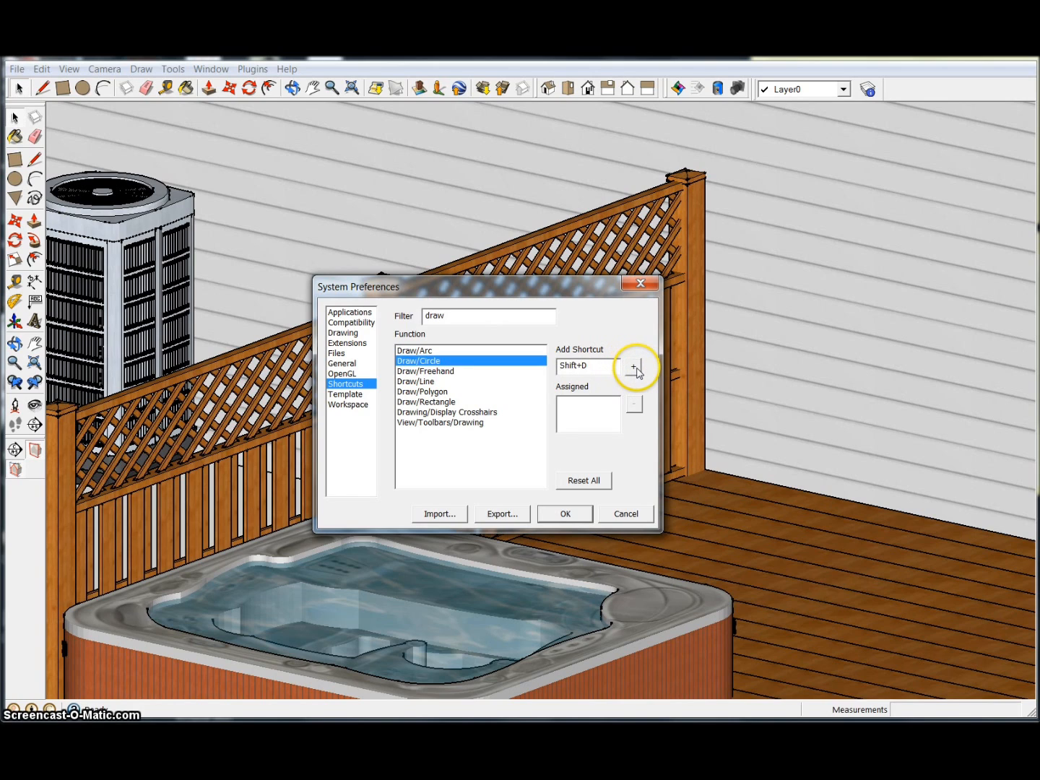
left_click(633, 366)
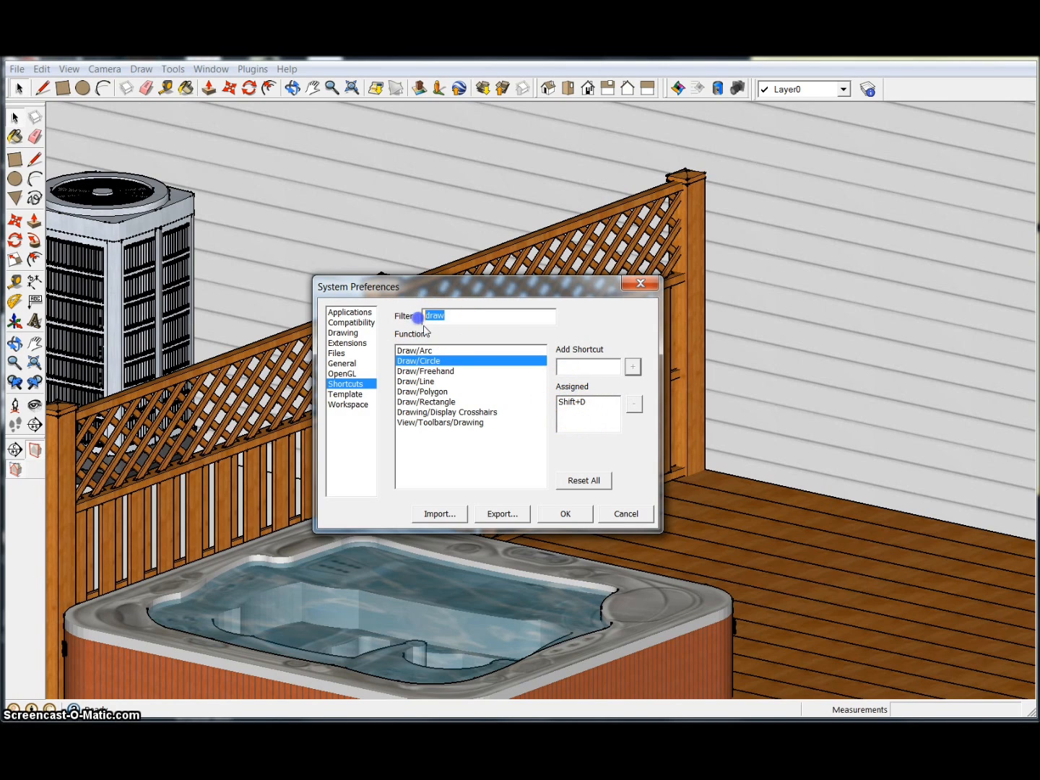
Add Ctrl+D as a second Draw/Circle shortcut
left_click(586, 367)
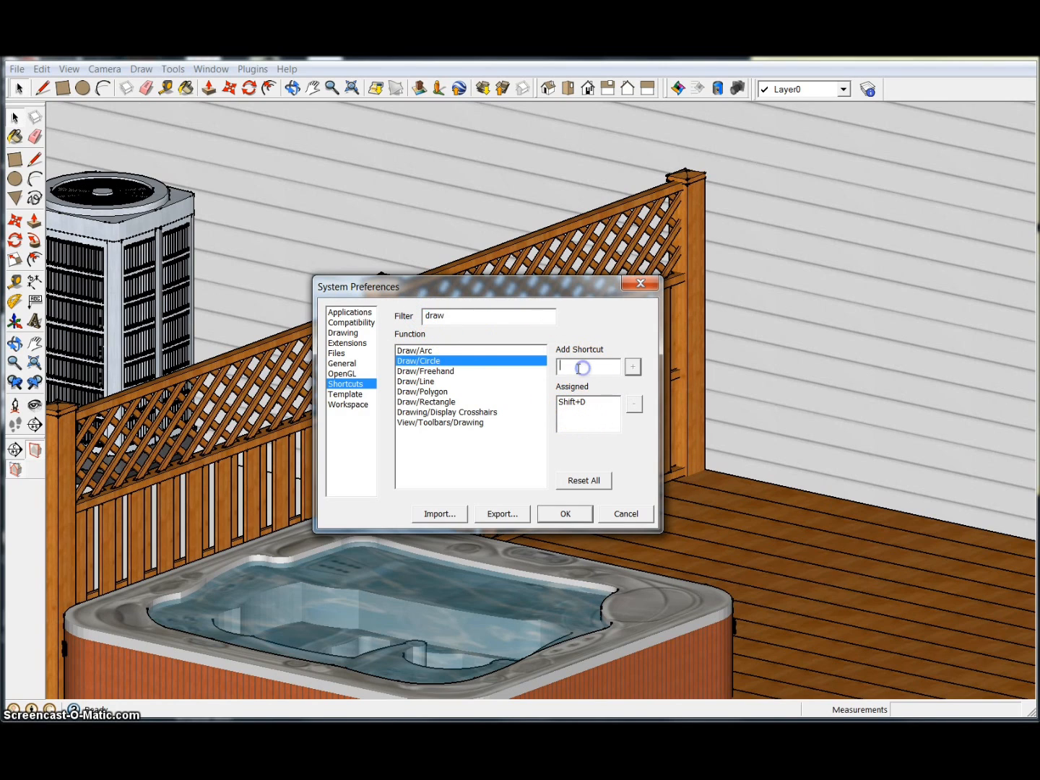
type("Ctrl+D")
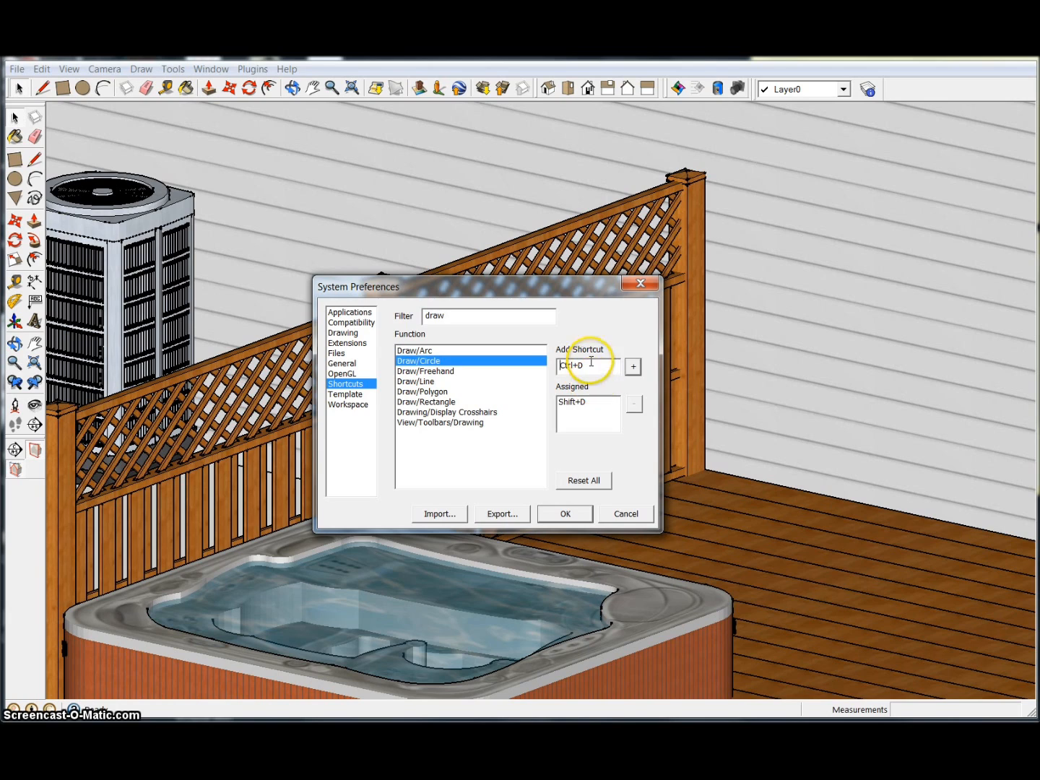
left_click(632, 366)
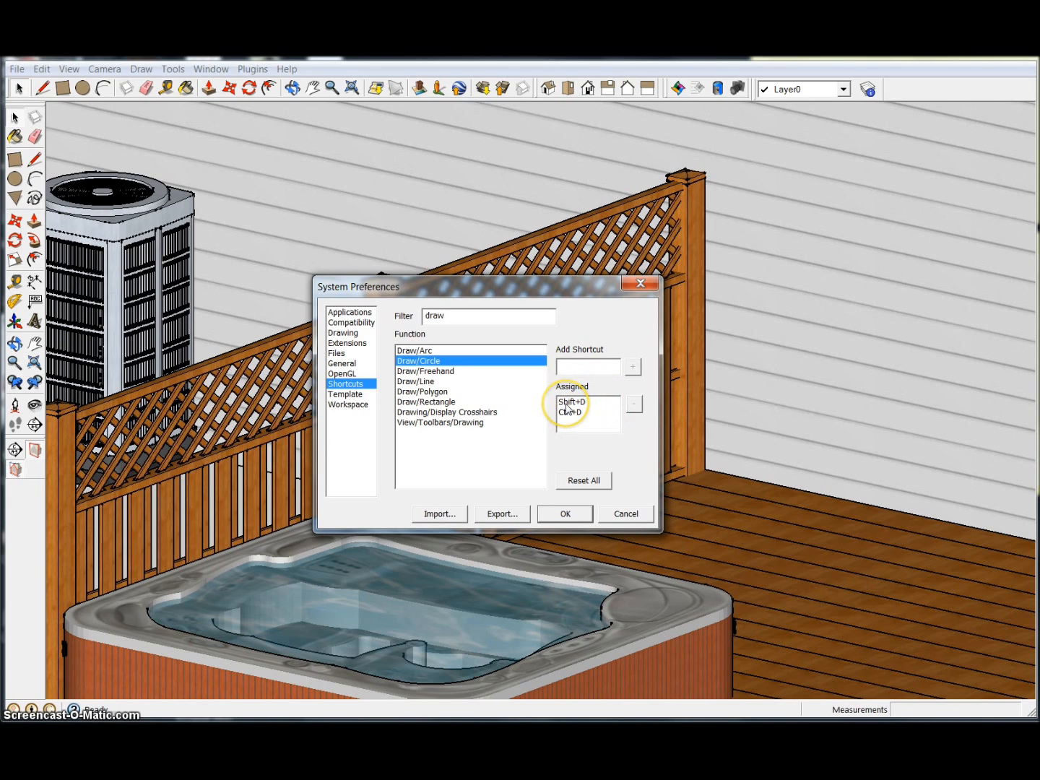
mouse_move(585, 426)
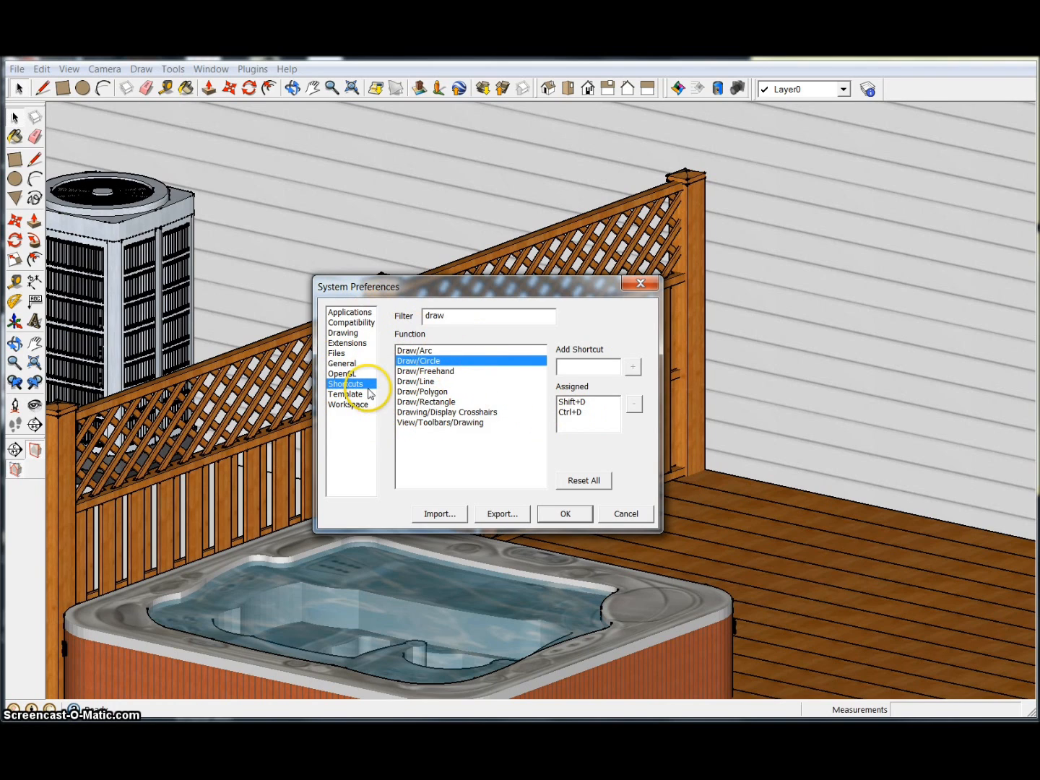
mouse_move(491, 425)
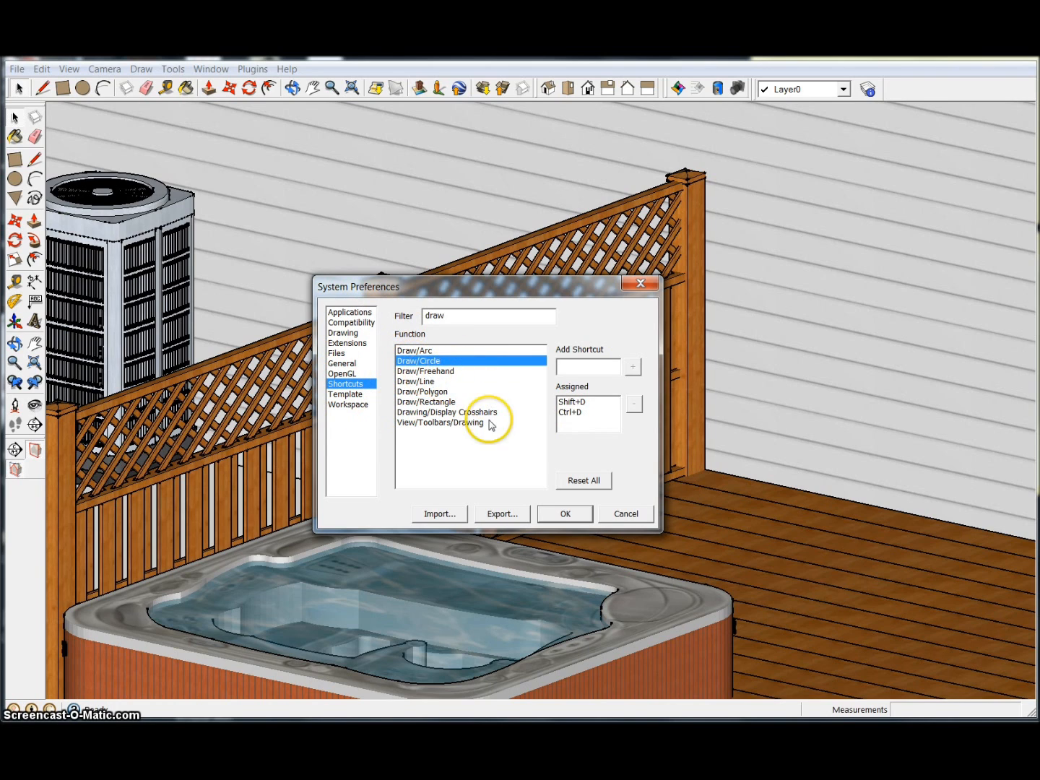
mouse_move(403, 342)
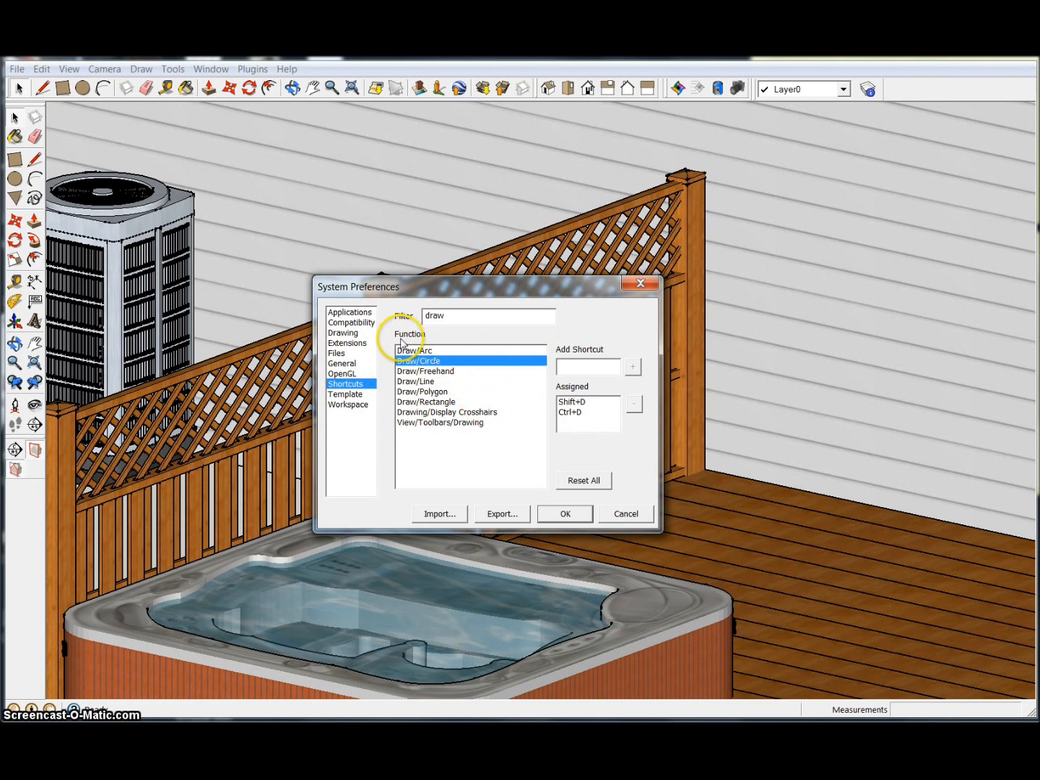
mouse_move(516, 442)
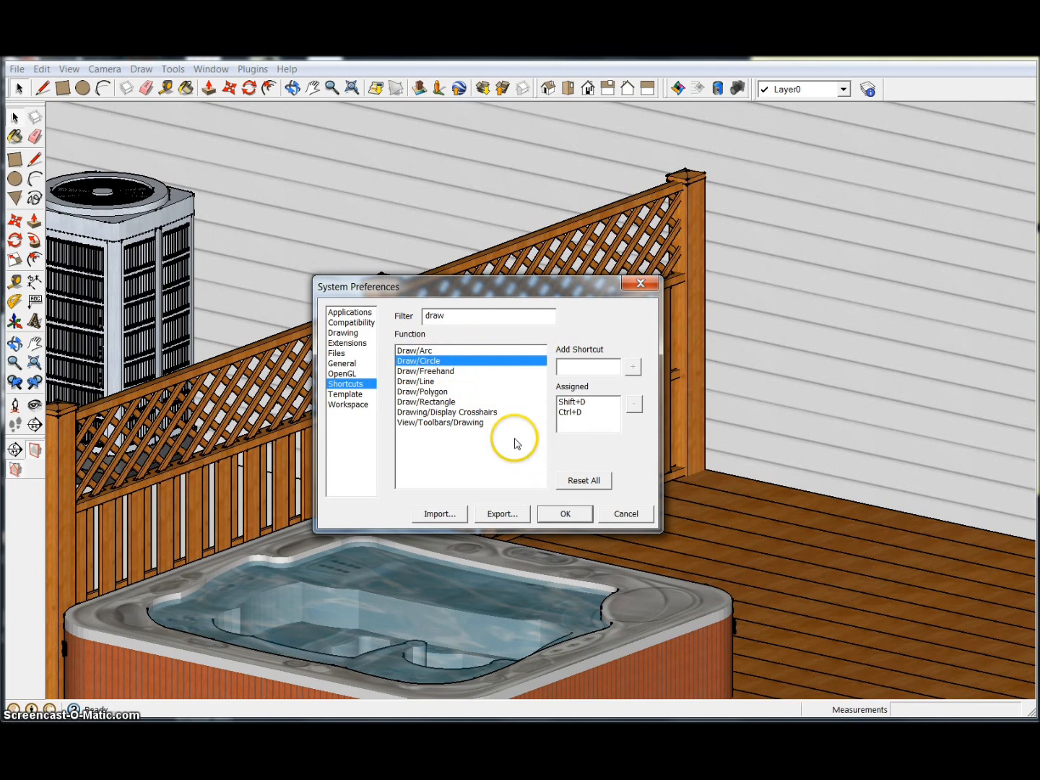